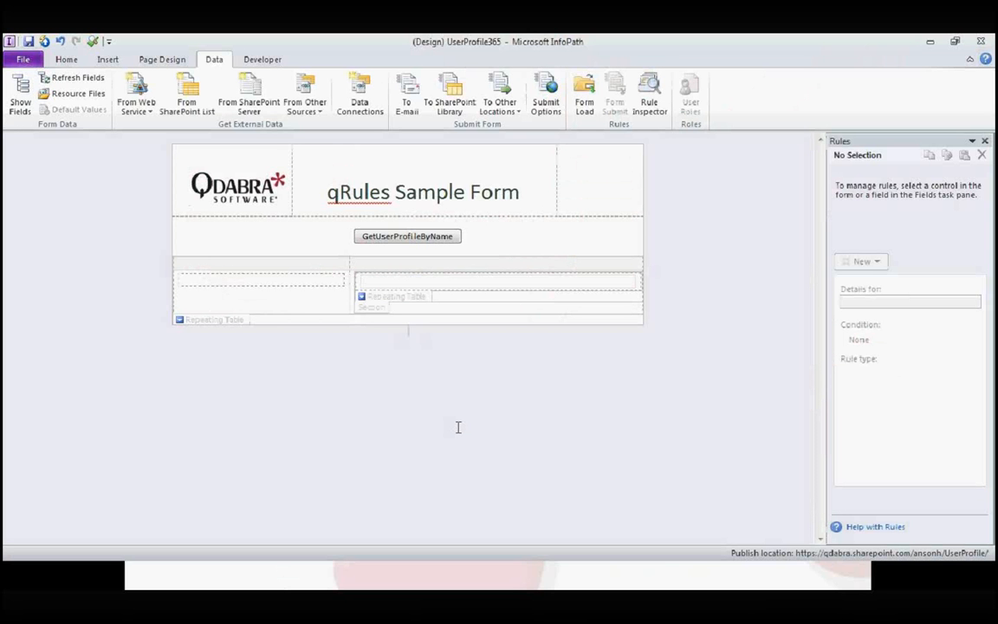
Review the GetUserProfileByName data connection's details in the form's data connections list.
left_click(359, 91)
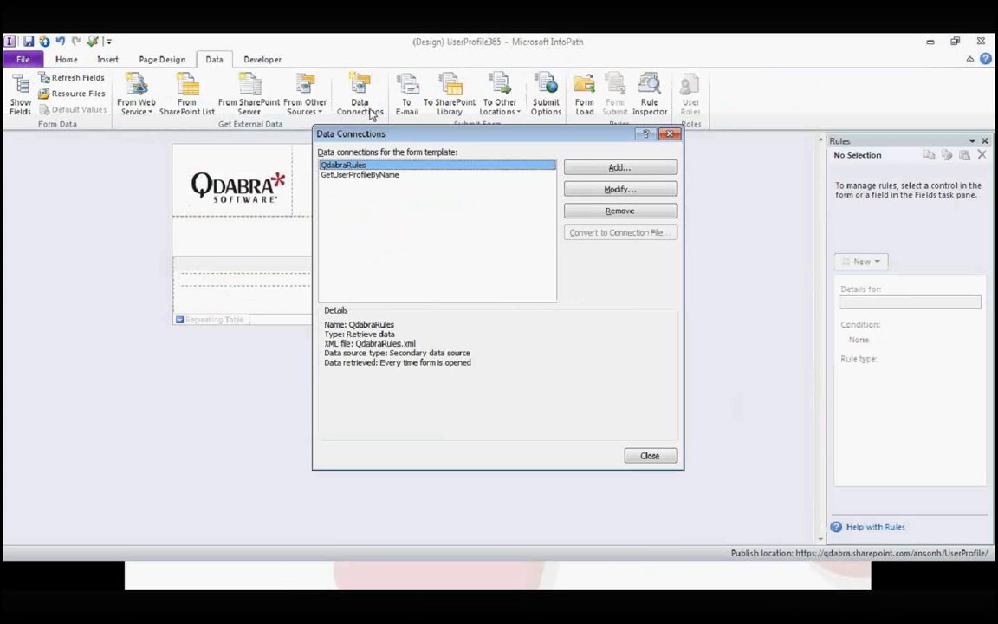
mouse_move(437, 184)
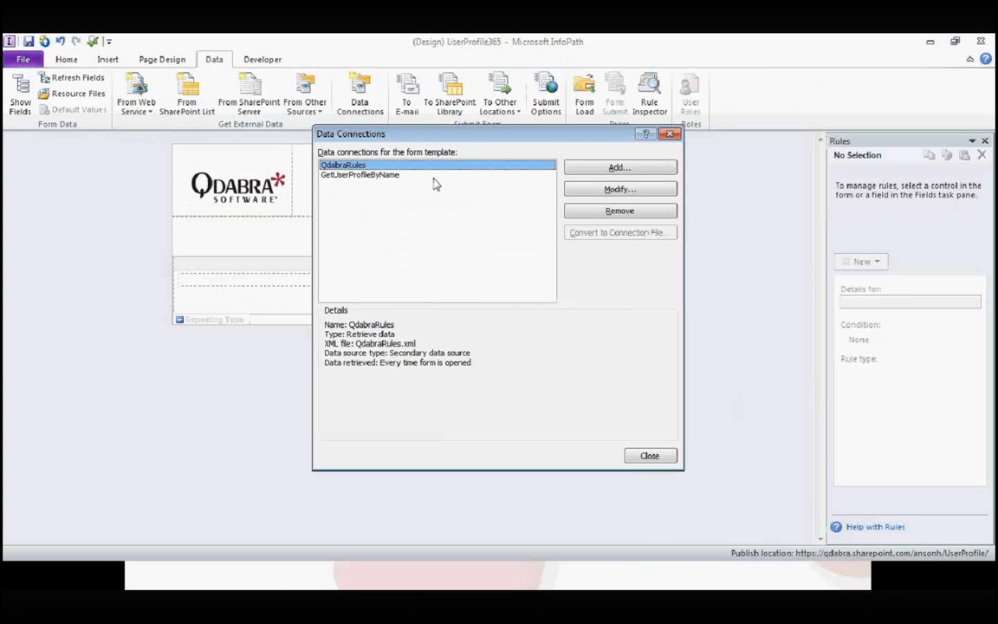
left_click(358, 173)
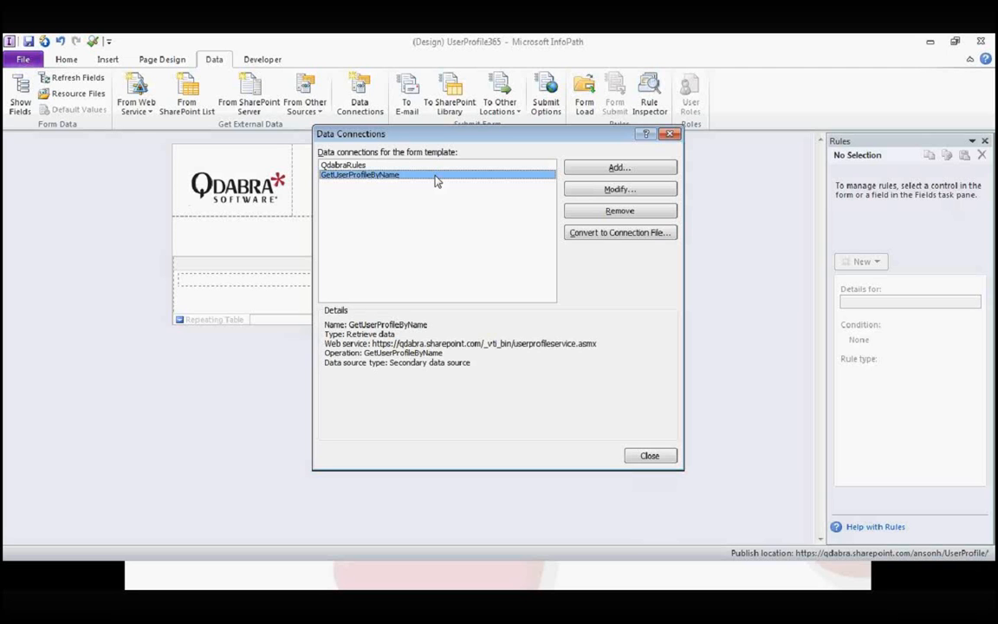
mouse_move(629, 450)
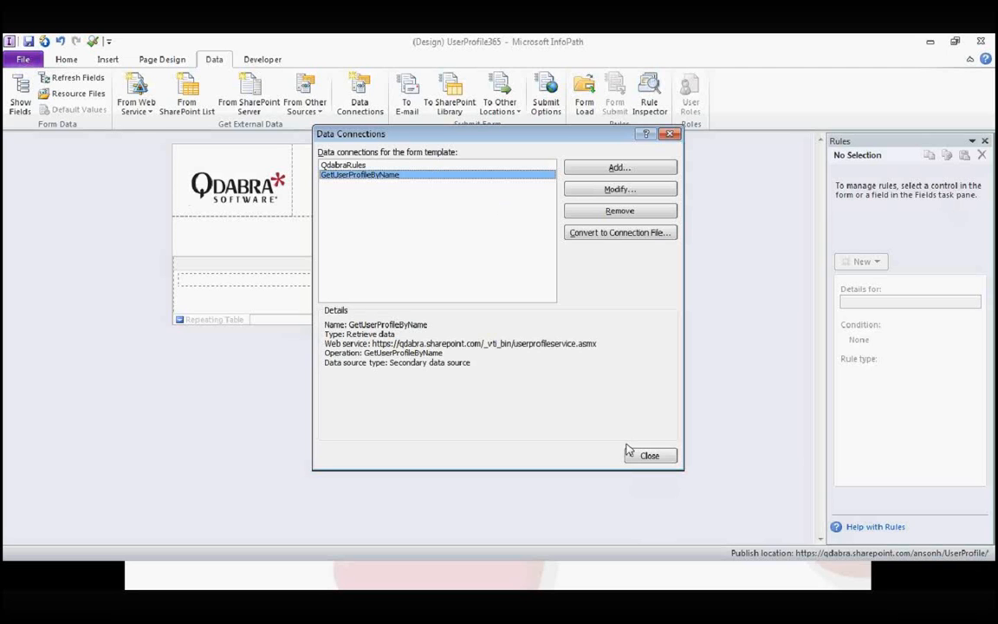
left_click(649, 454)
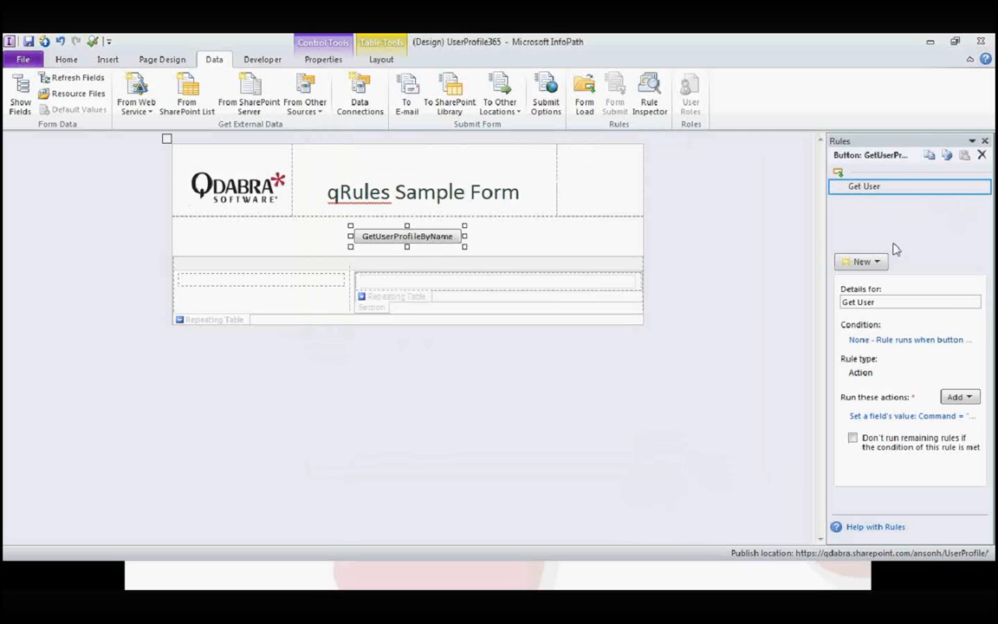
Review the Get User rule's action, select the repeating table, and move to the SharePoint UserProfile library.
left_click(906, 416)
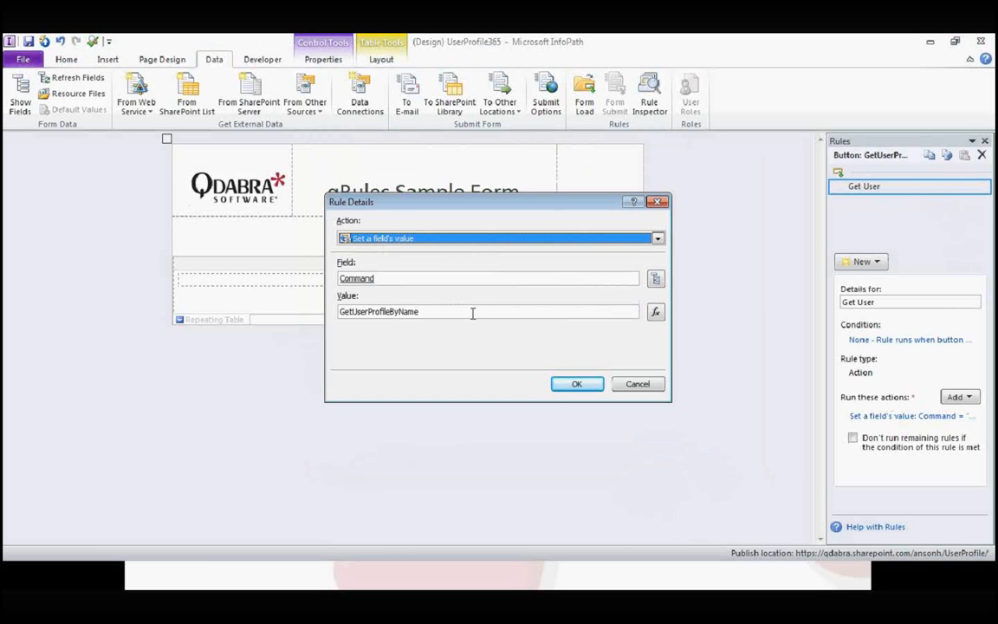
left_click(578, 385)
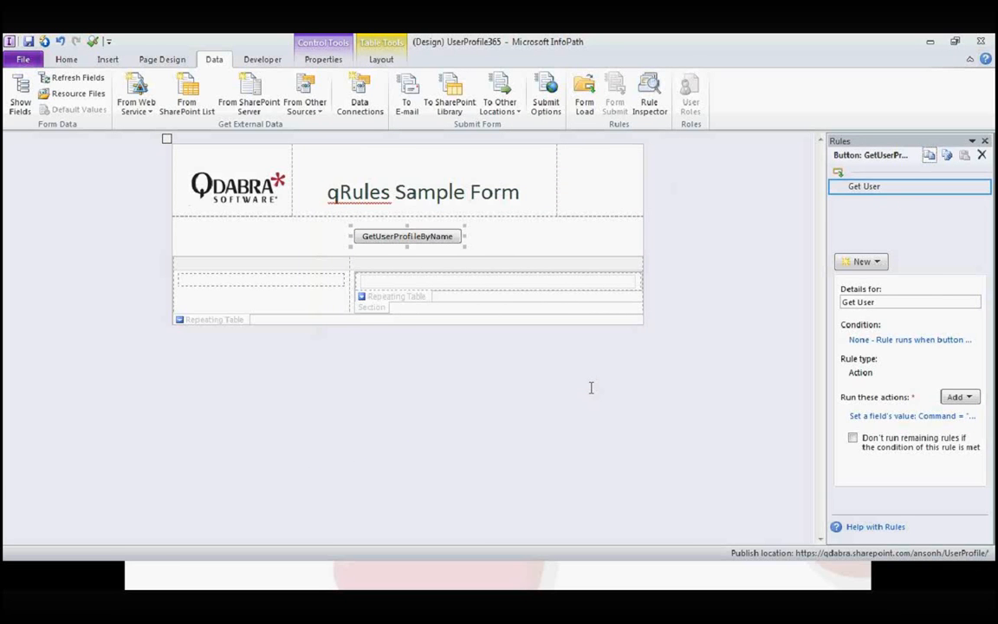
mouse_move(634, 320)
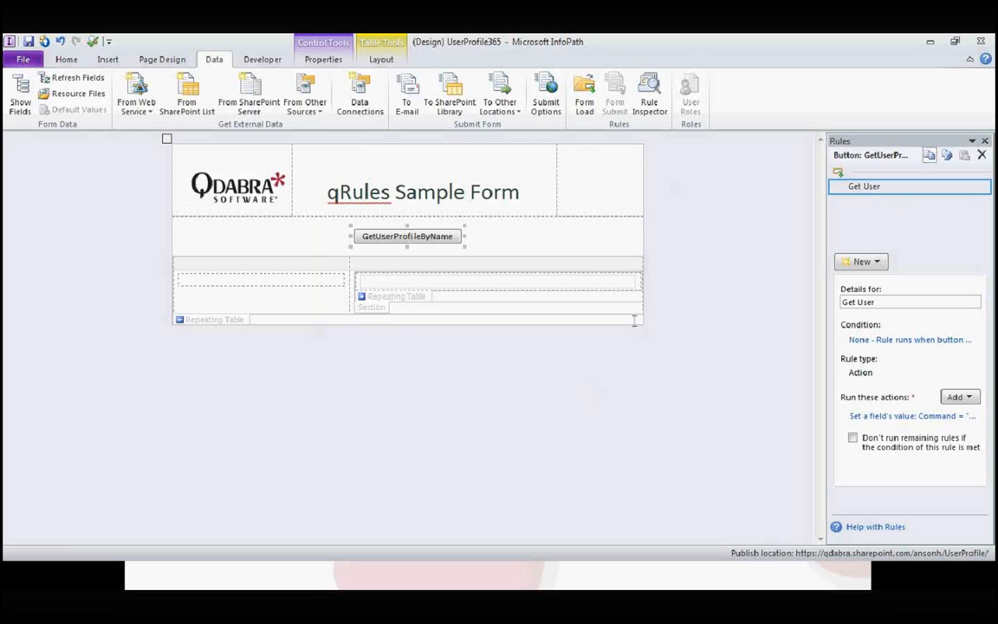
left_click(260, 286)
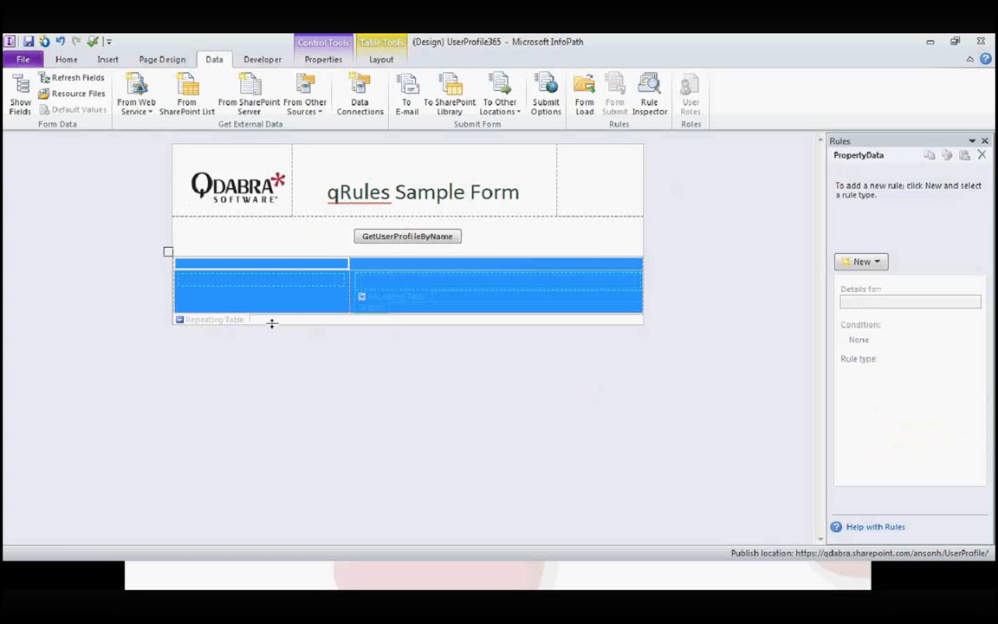
mouse_move(360, 377)
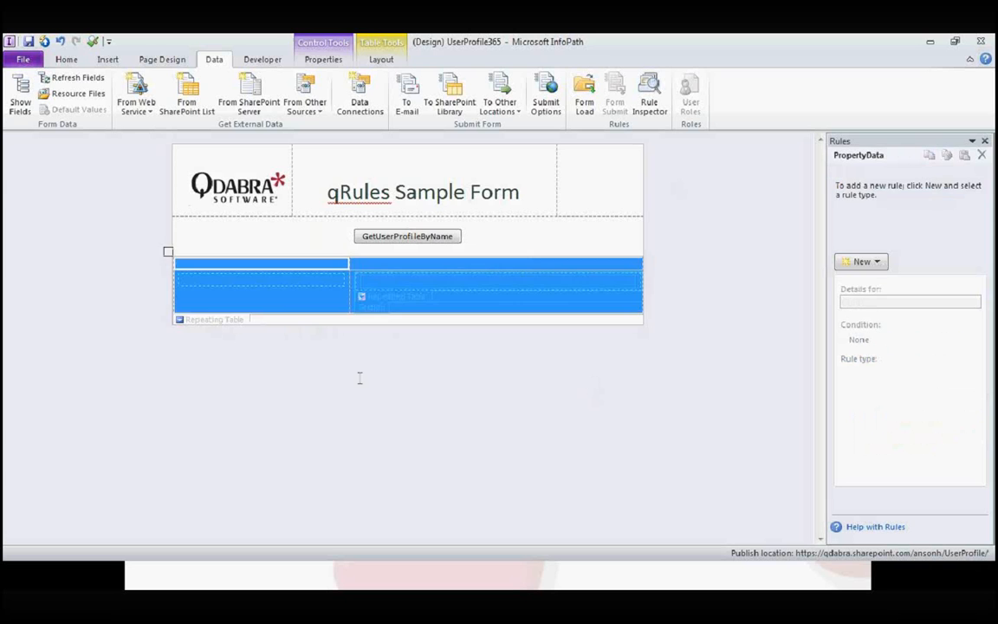
left_click(423, 405)
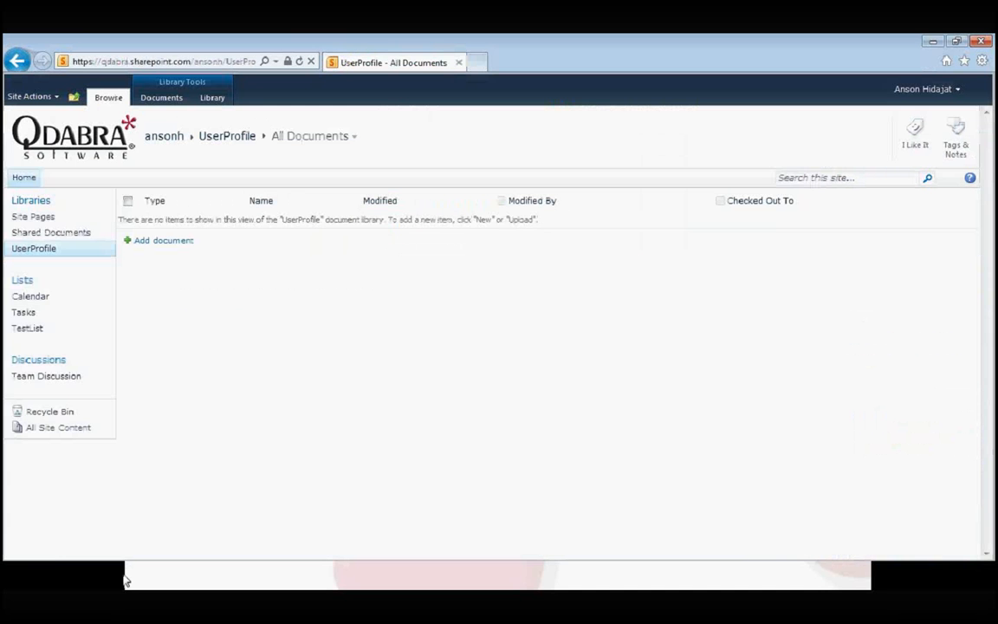
Add a new qRules form in the UserProfile library and run GetUserProfileByName to fill the profile table.
left_click(162, 239)
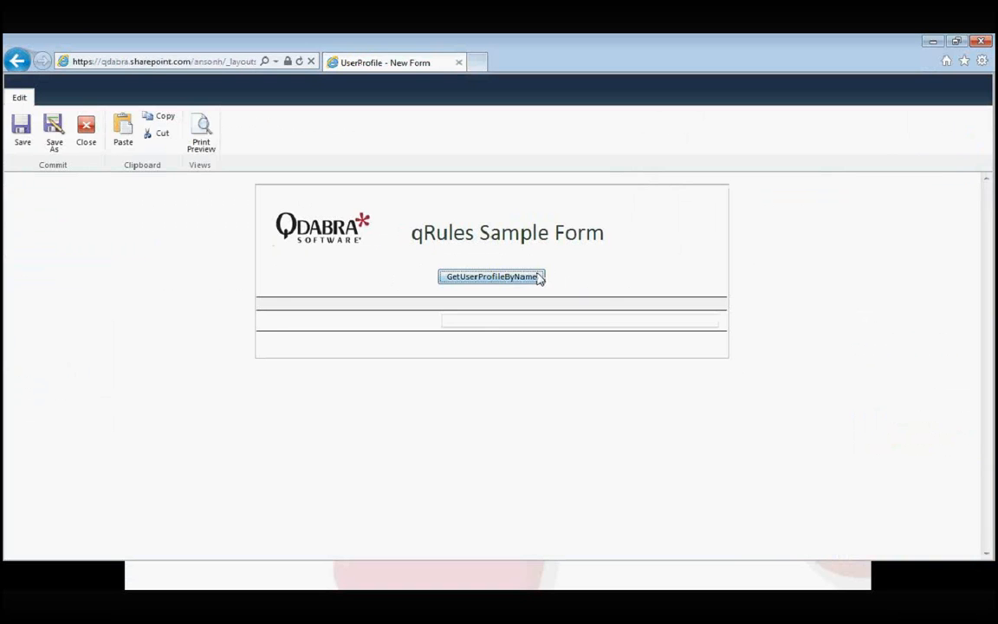
left_click(492, 278)
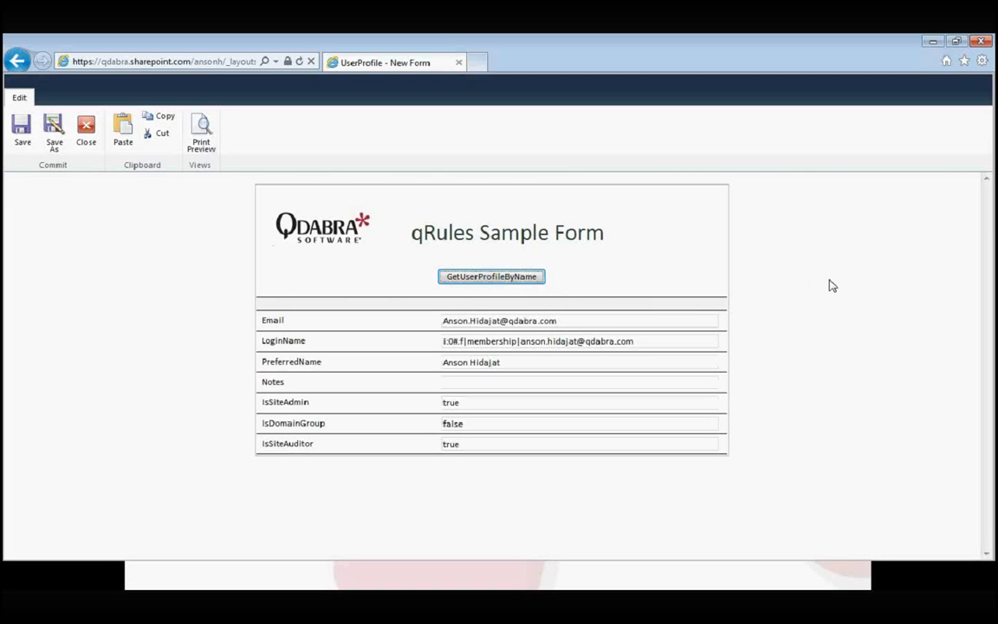